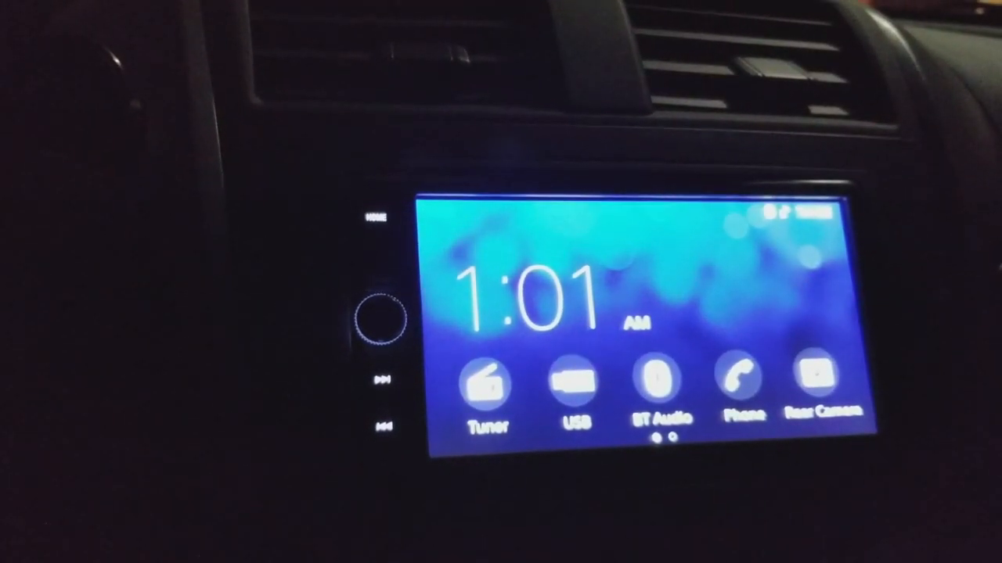
# Step: Open the FM radio tuner from the home screen, showing 87.5 with six presets
pyautogui.click(488, 384)
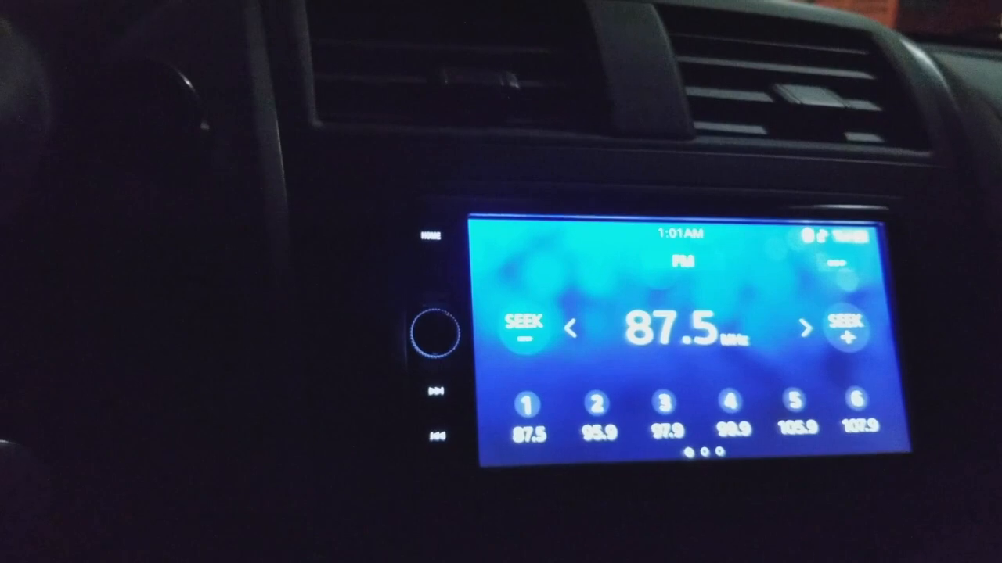